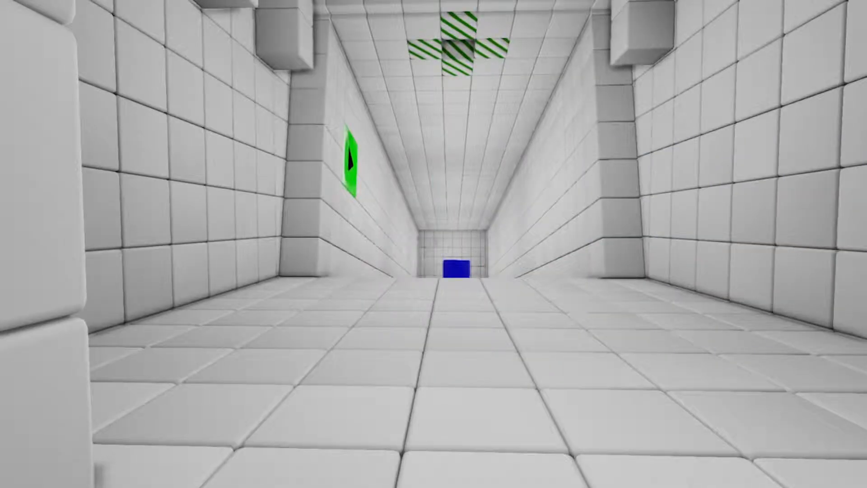
# Step: Walk the length of the white tiled corridor up to the blue block
pyautogui.press('w')
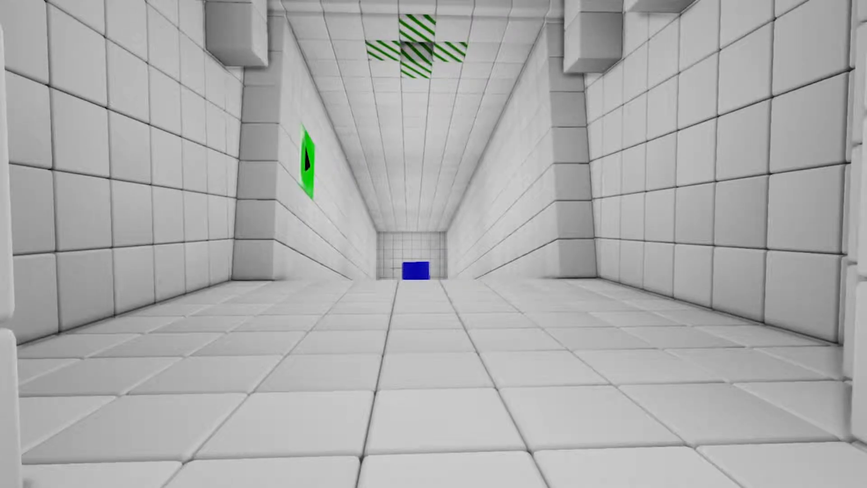
pyautogui.press('w')
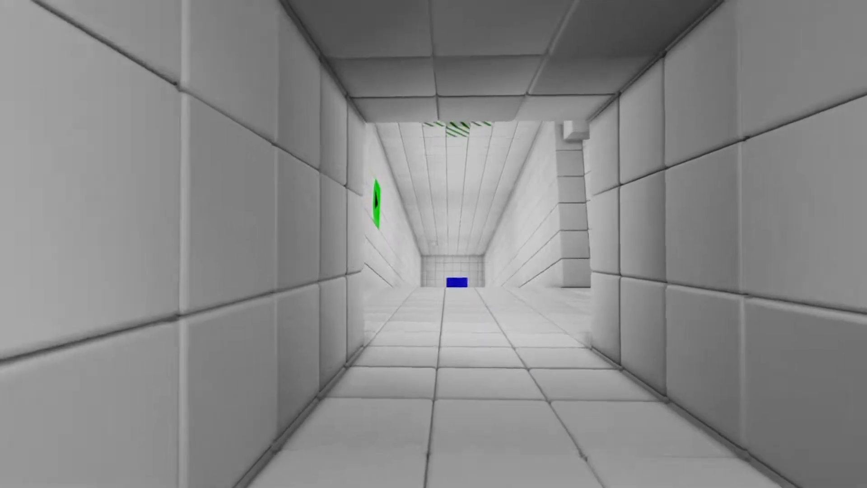
pyautogui.press('w')
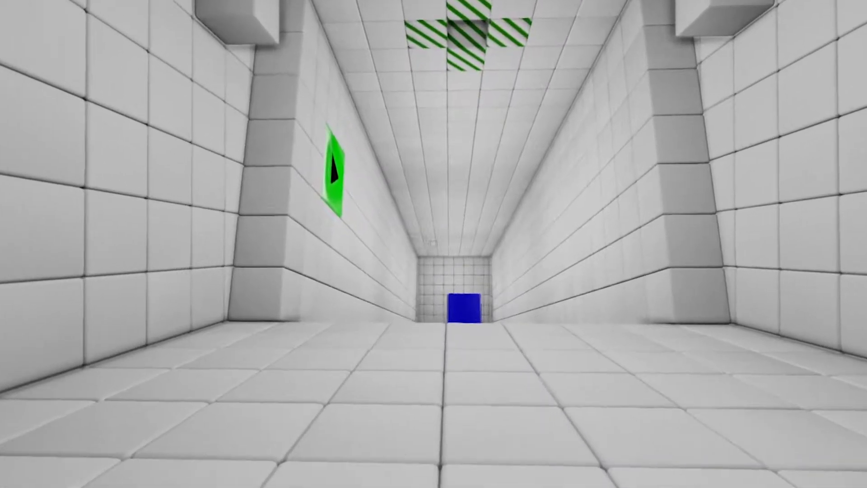
# Step: Walk forward through the ball puzzle rooms toward the blue cube by the next corridor
pyautogui.press('w')
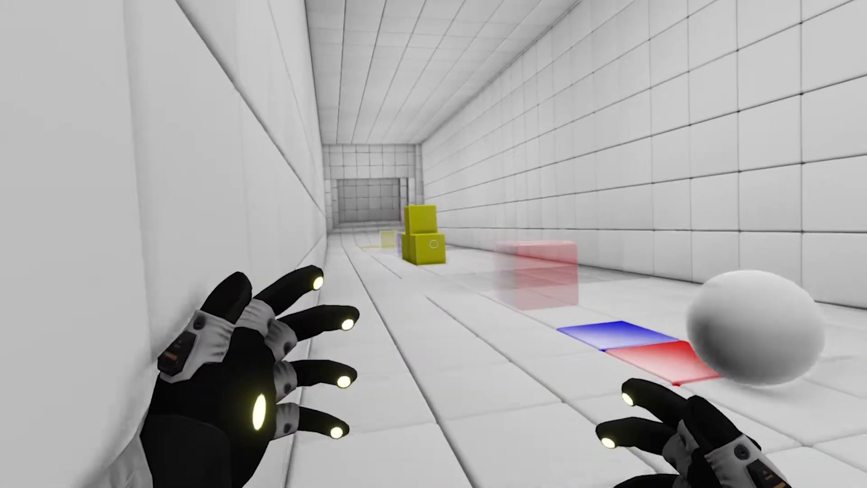
pyautogui.moveTo(433, 244)
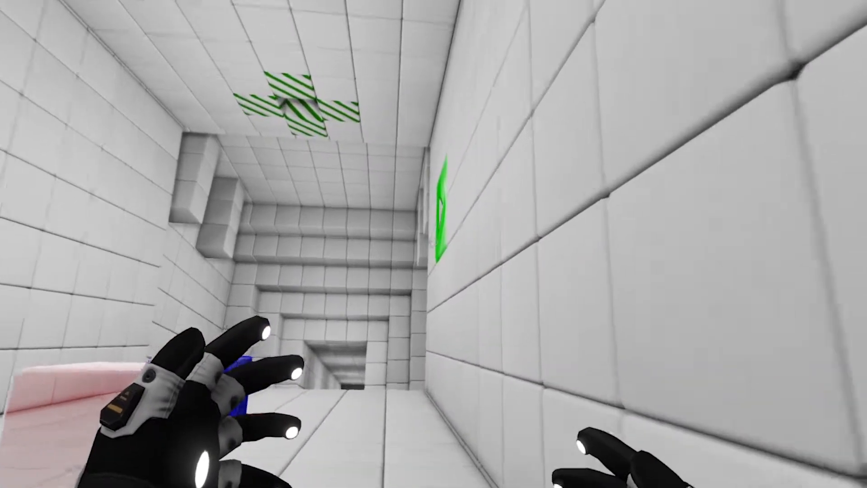
pyautogui.moveTo(434, 244)
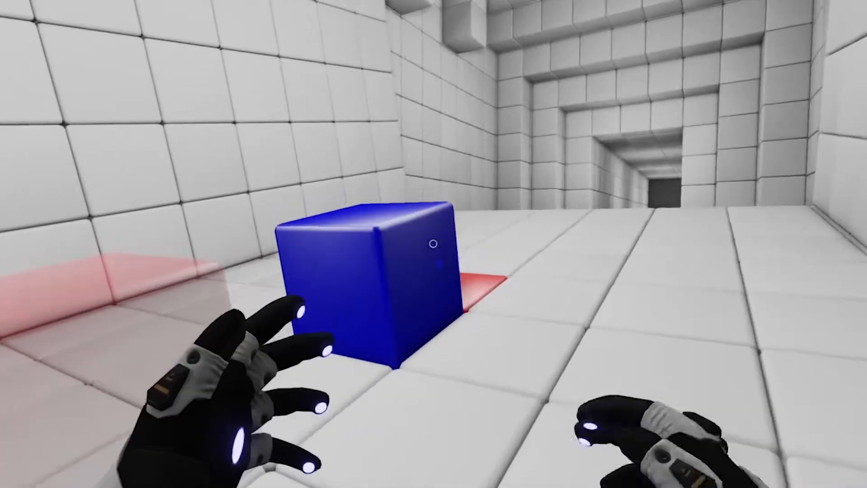
pyautogui.moveTo(434, 244)
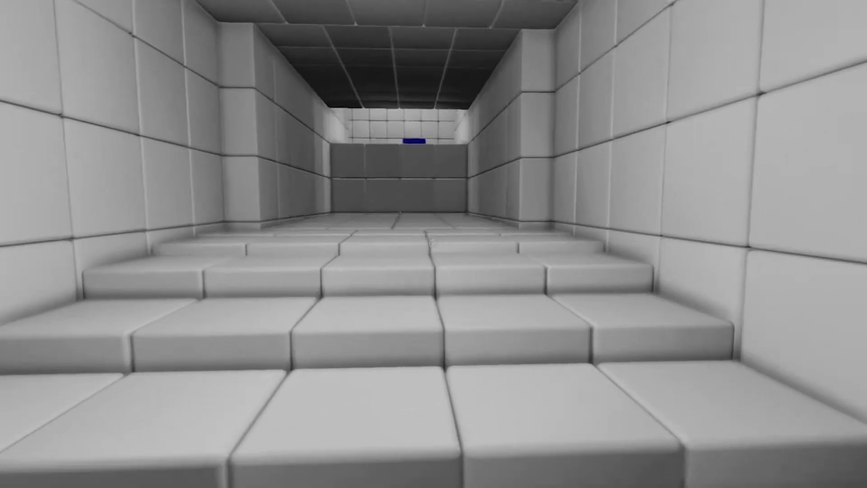
# Step: Walk up the grey stepped corridors into the grey room overlooking the pastel chamber
pyautogui.press('w')
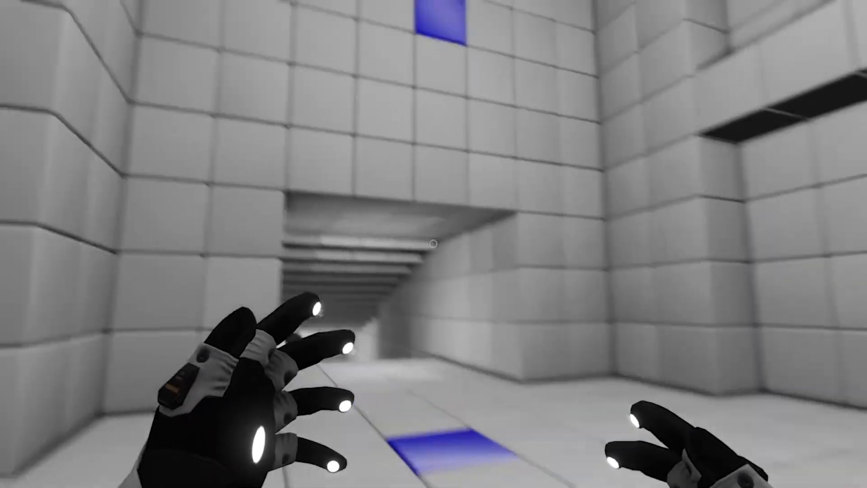
pyautogui.moveTo(433, 244)
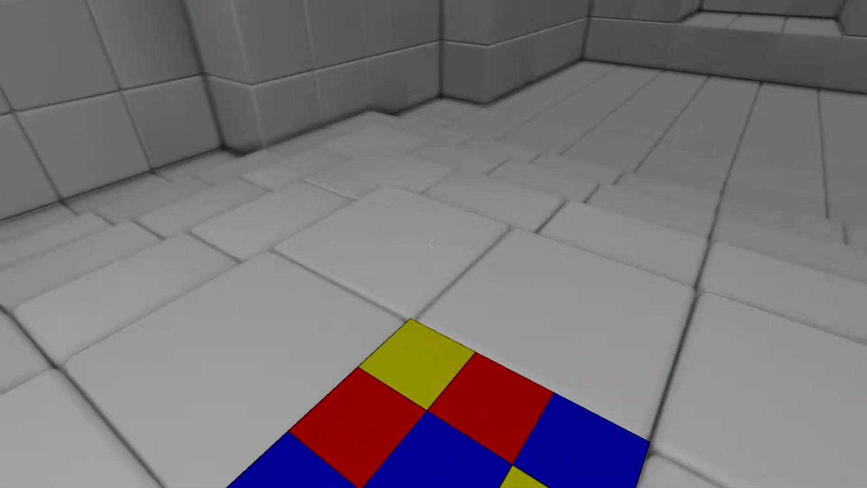
pyautogui.moveTo(434, 244)
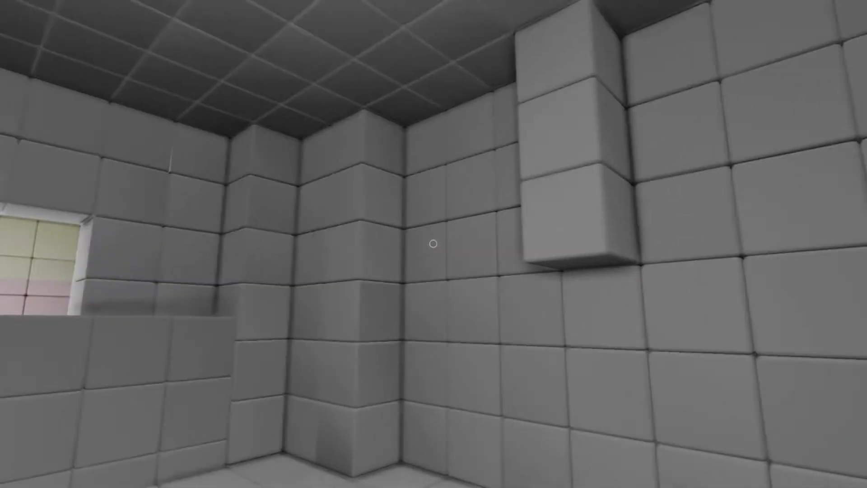
pyautogui.moveTo(433, 244)
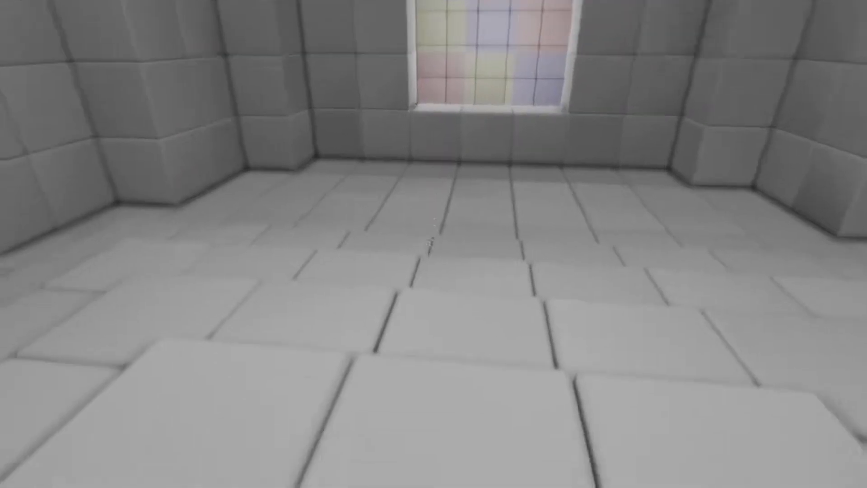
pyautogui.moveTo(434, 244)
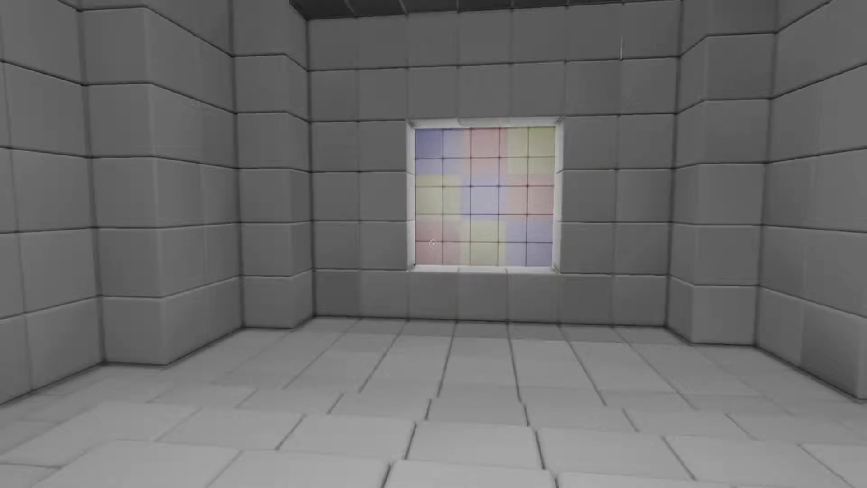
# Step: Walk into the magenta arrow-panel chamber toward its tall coloured block columns
pyautogui.press('w')
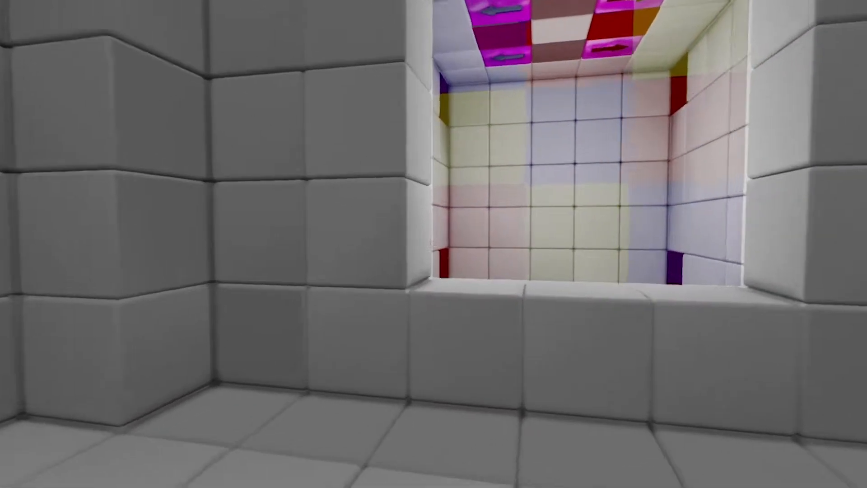
pyautogui.moveTo(434, 244)
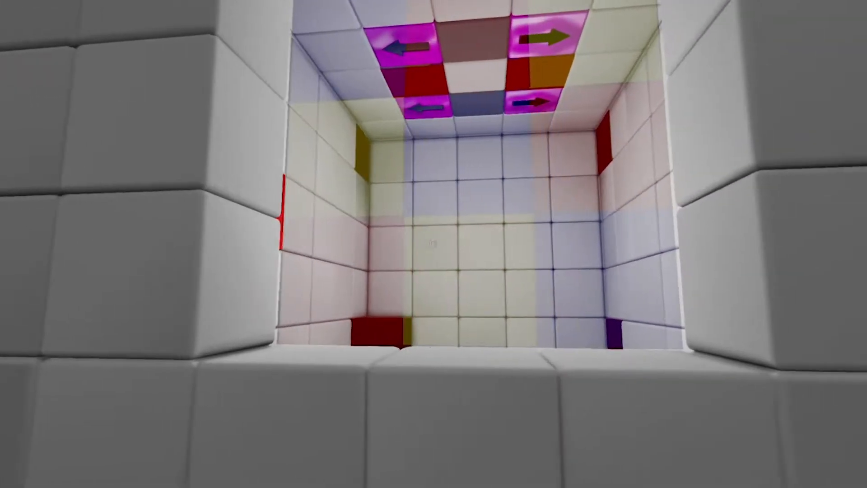
pyautogui.moveTo(434, 243)
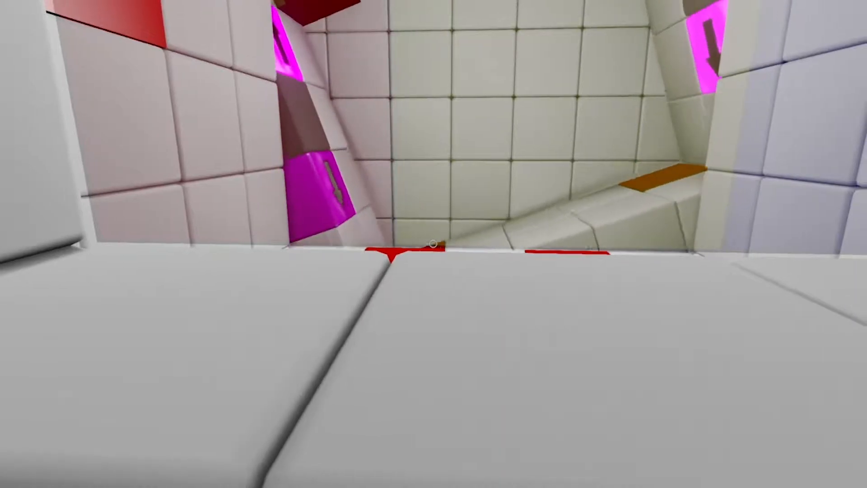
pyautogui.moveTo(433, 244)
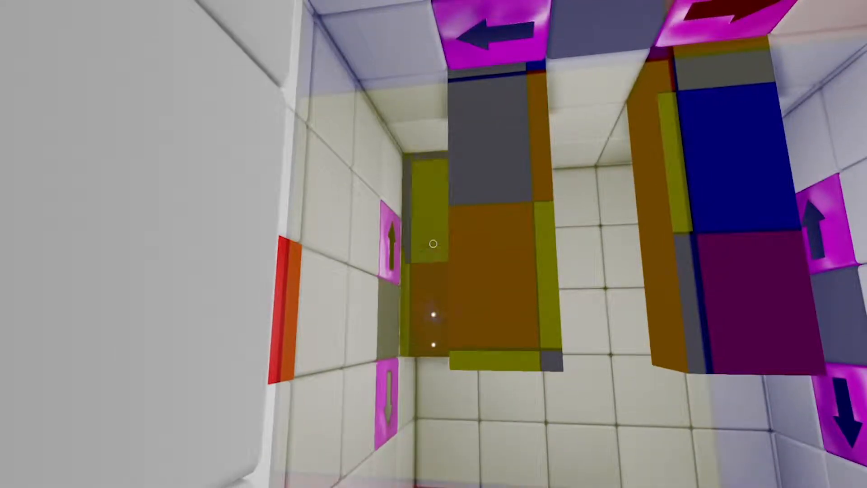
pyautogui.moveTo(434, 243)
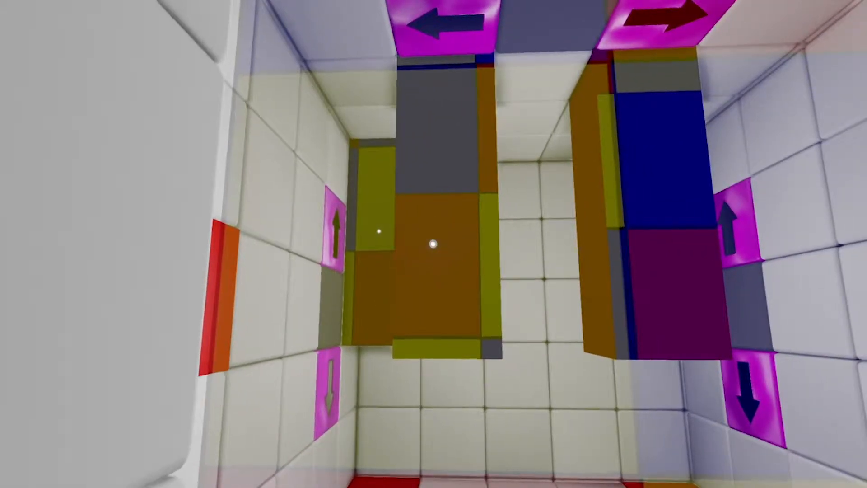
pyautogui.moveTo(434, 244)
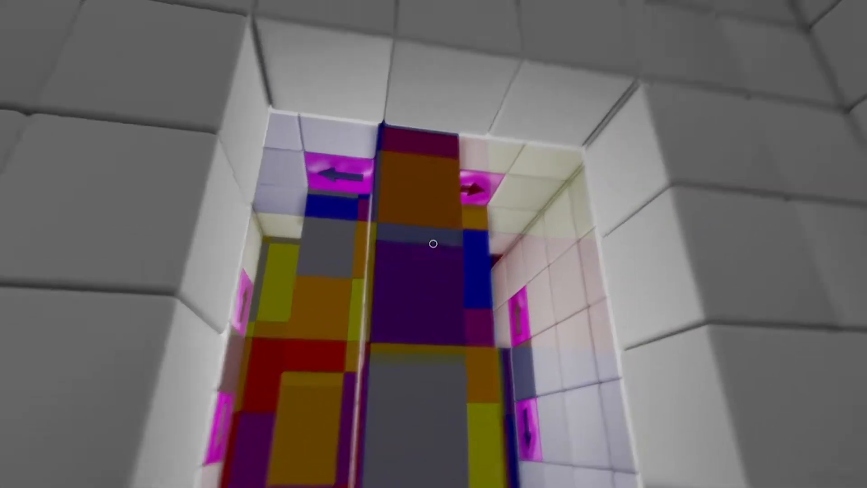
pyautogui.moveTo(433, 244)
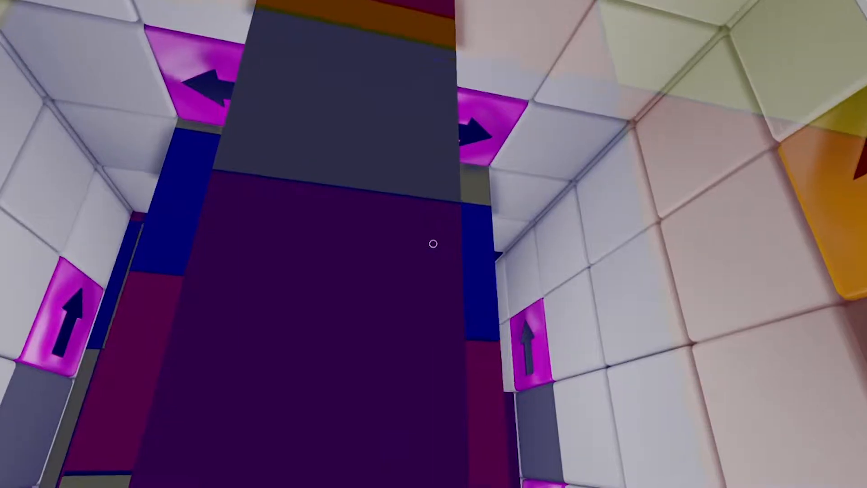
pyautogui.moveTo(433, 244)
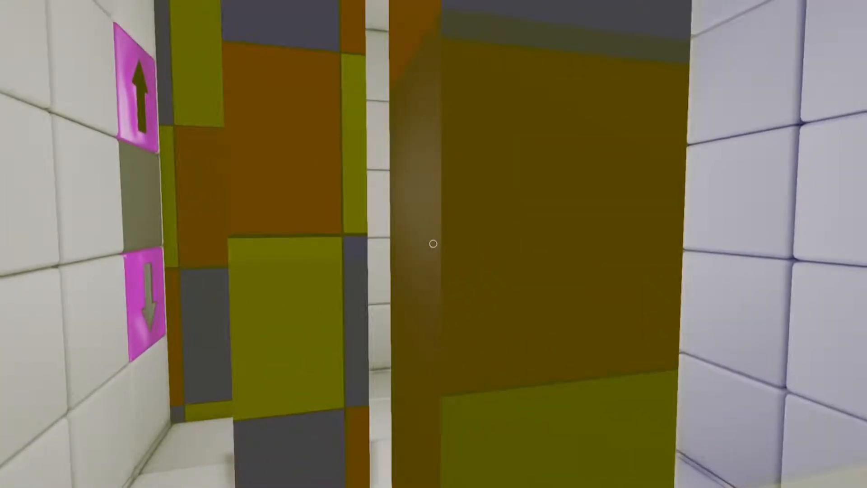
pyautogui.moveTo(433, 244)
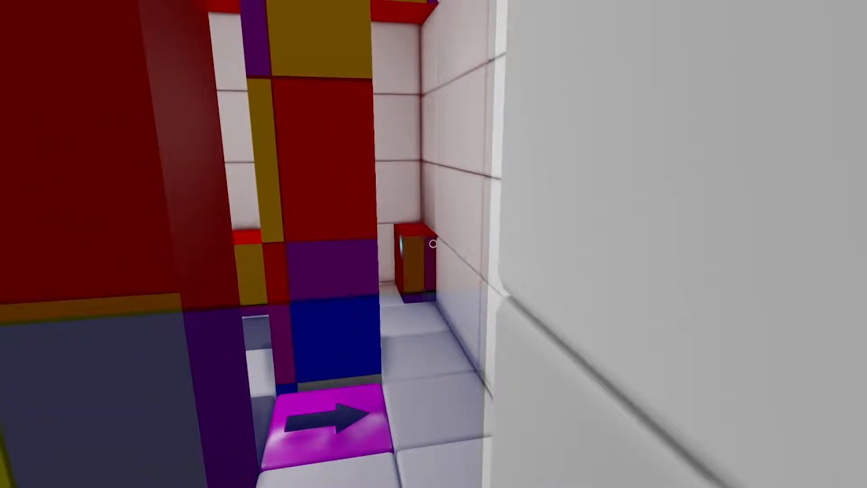
pyautogui.moveTo(433, 245)
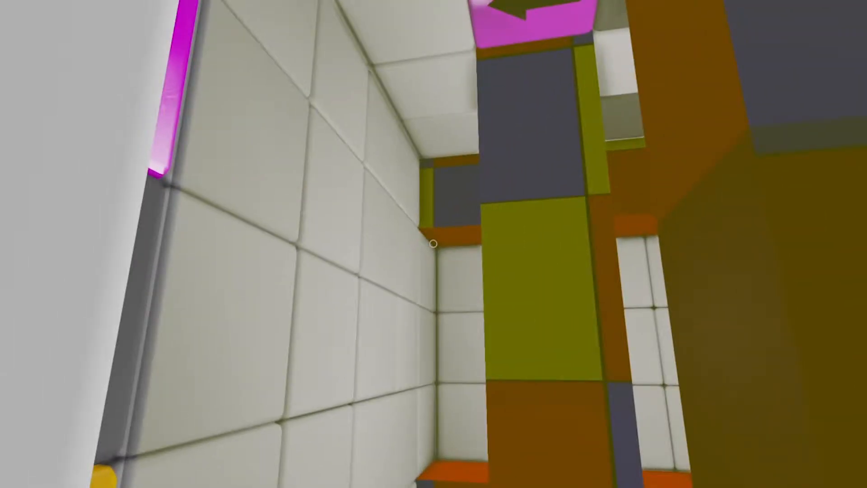
pyautogui.moveTo(433, 244)
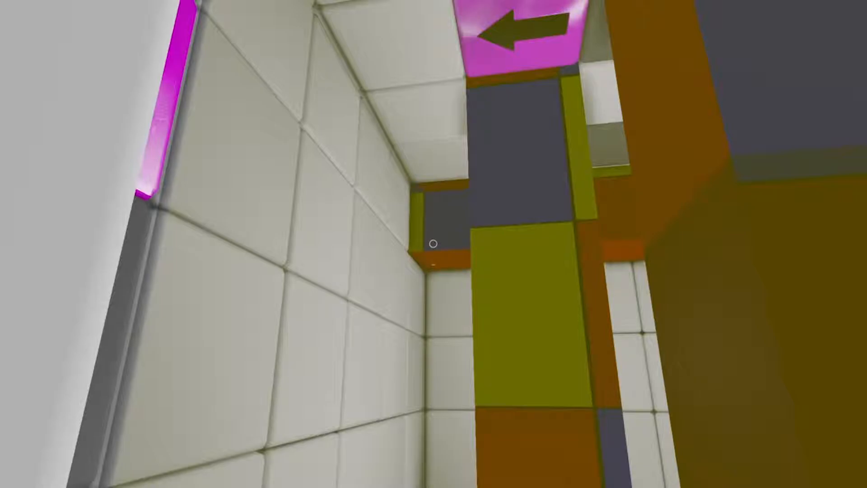
pyautogui.moveTo(433, 244)
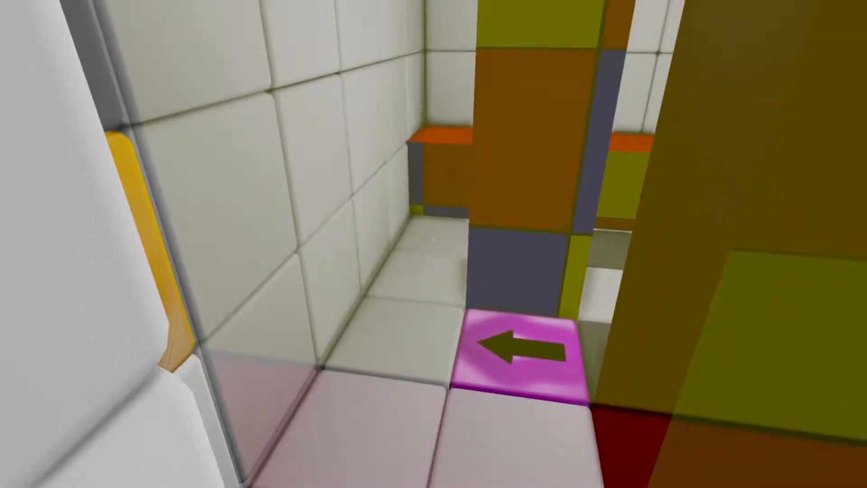
pyautogui.moveTo(434, 244)
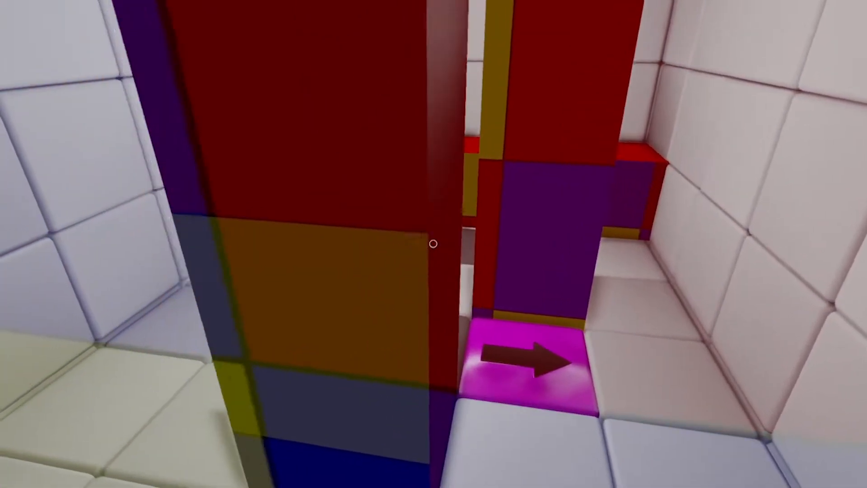
pyautogui.moveTo(434, 244)
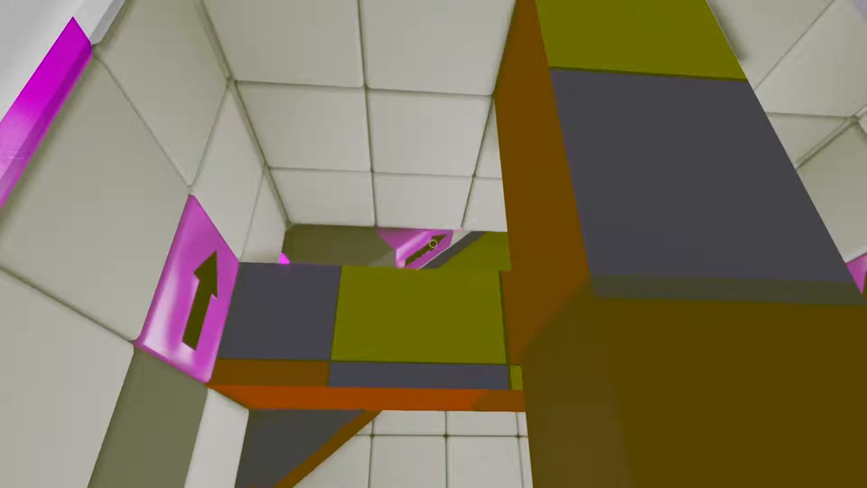
pyautogui.moveTo(433, 244)
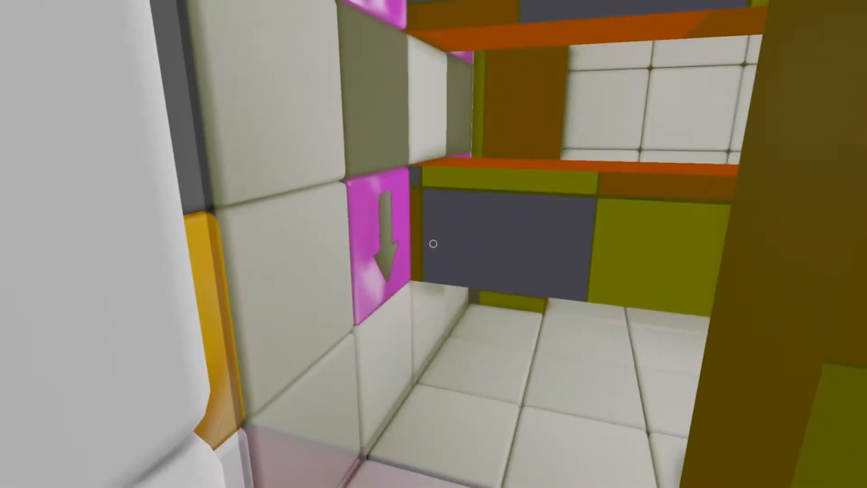
pyautogui.moveTo(434, 244)
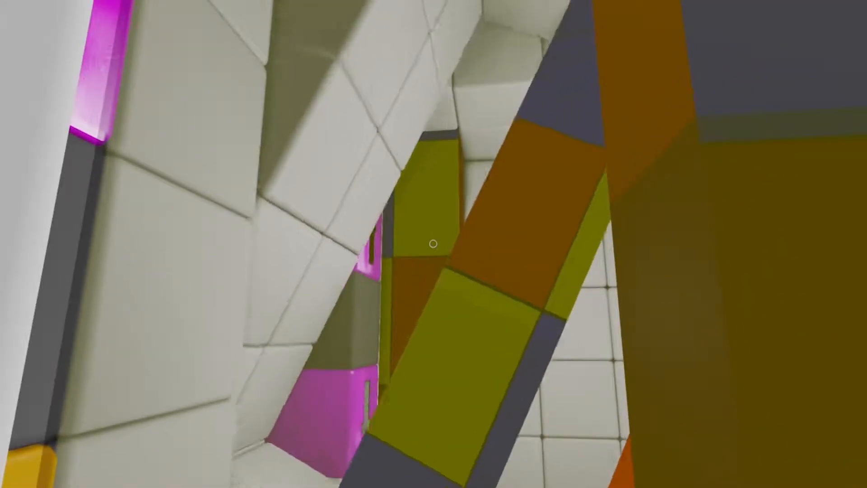
pyautogui.moveTo(433, 244)
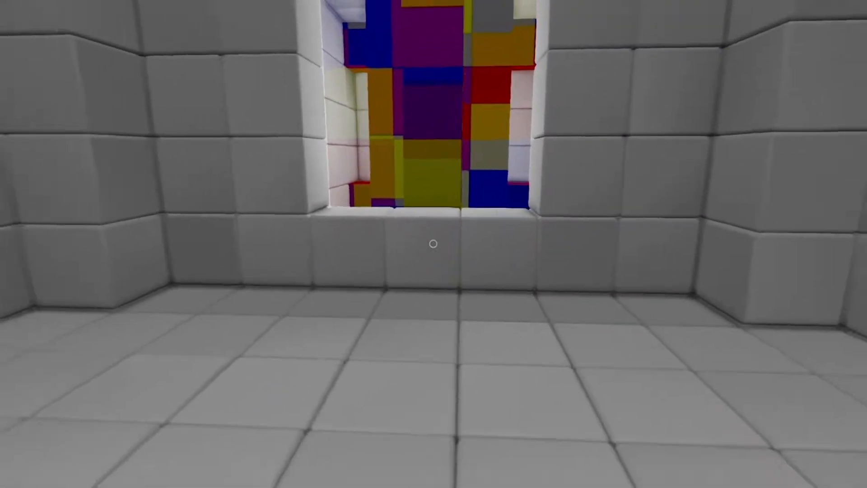
pyautogui.moveTo(434, 243)
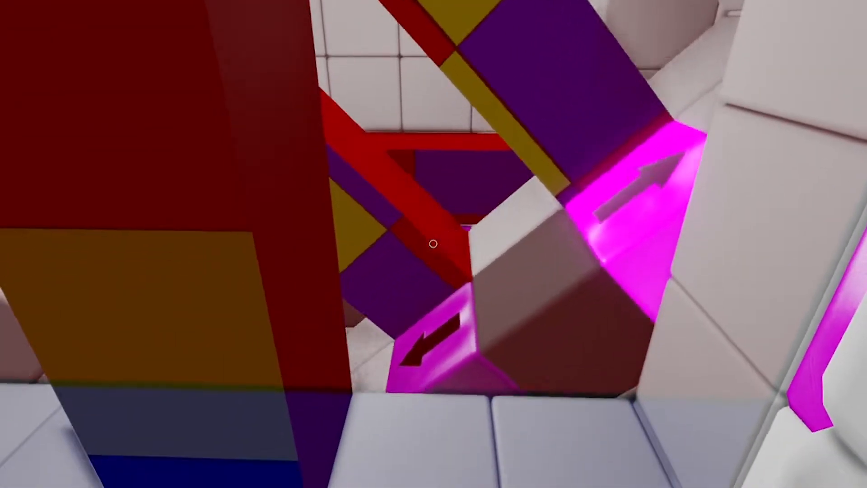
pyautogui.moveTo(433, 244)
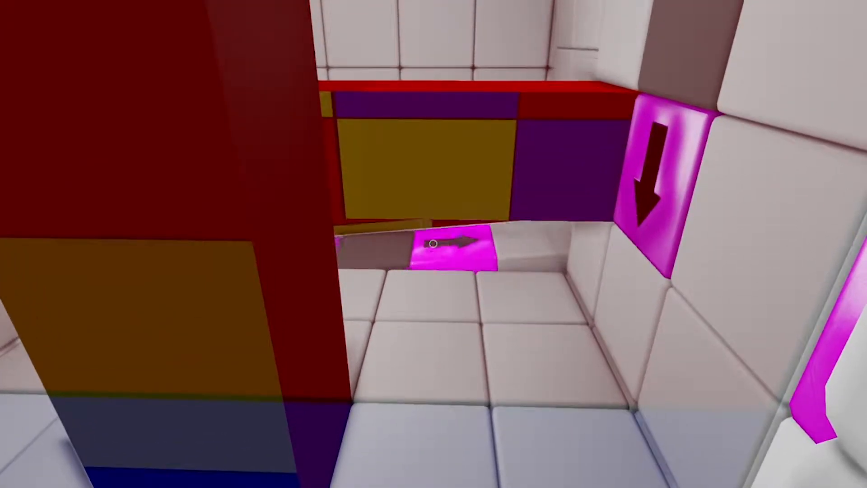
pyautogui.moveTo(433, 244)
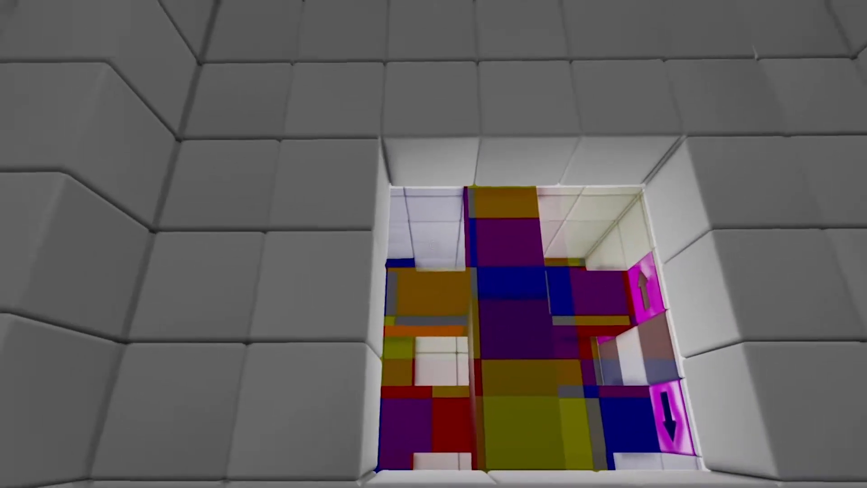
pyautogui.moveTo(433, 243)
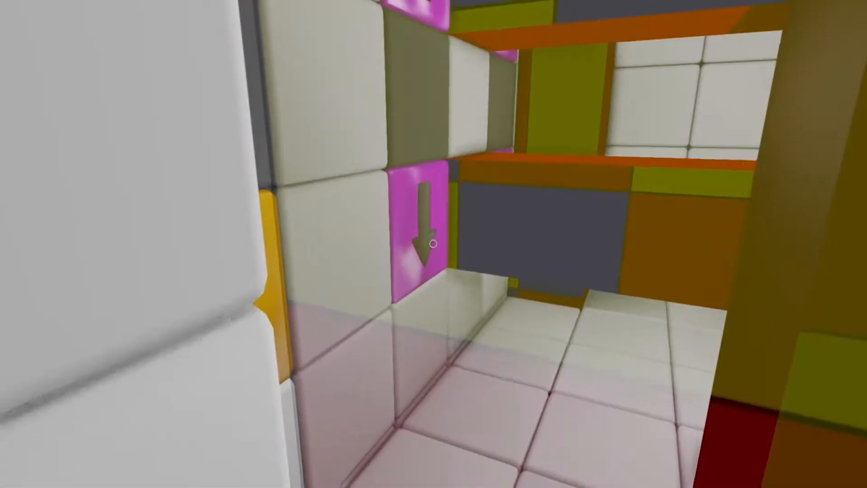
pyautogui.moveTo(434, 244)
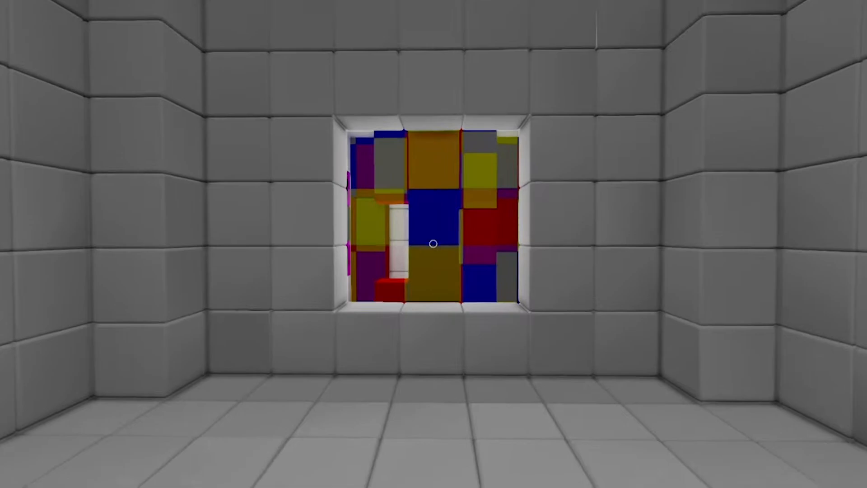
# Step: Walk forward to the large window facing the red, blue and yellow columns
pyautogui.press('w')
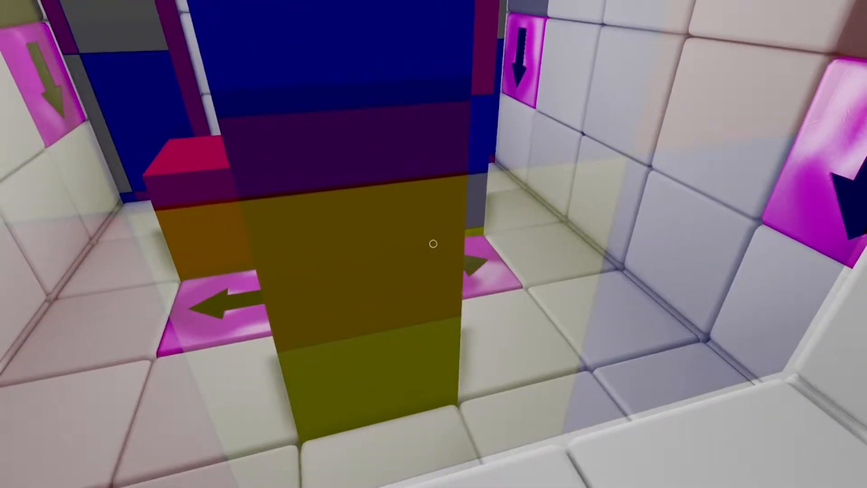
pyautogui.moveTo(434, 244)
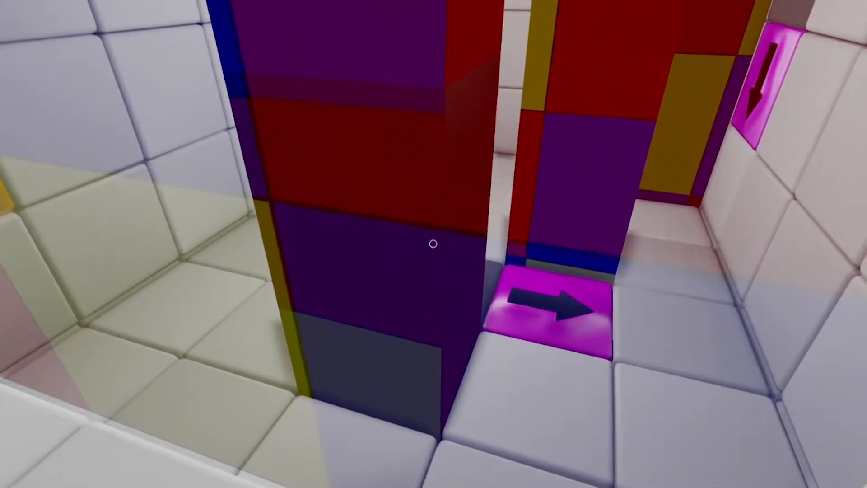
pyautogui.moveTo(433, 244)
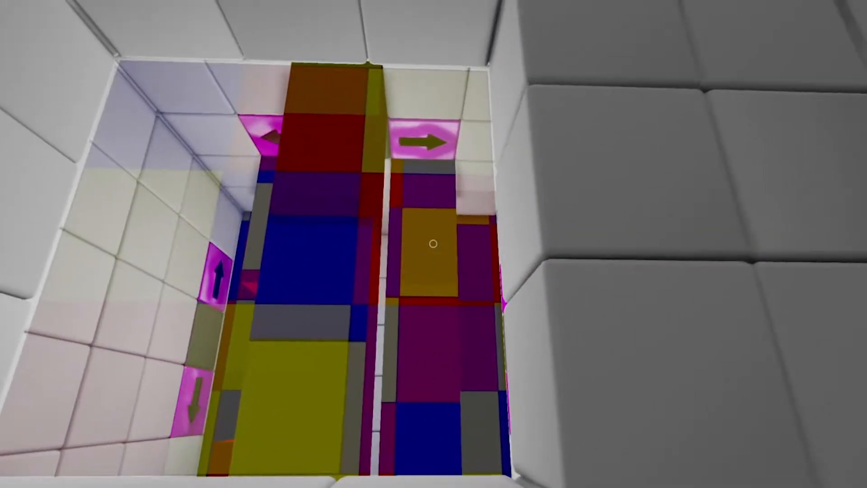
pyautogui.moveTo(433, 244)
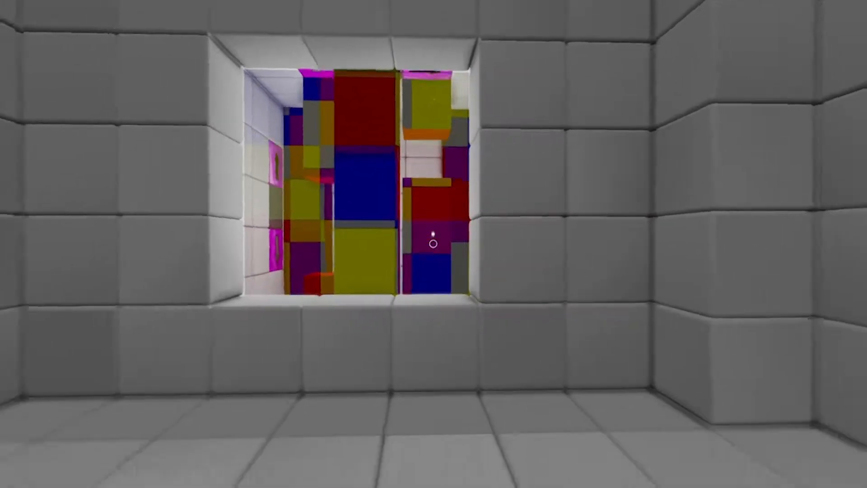
pyautogui.moveTo(433, 244)
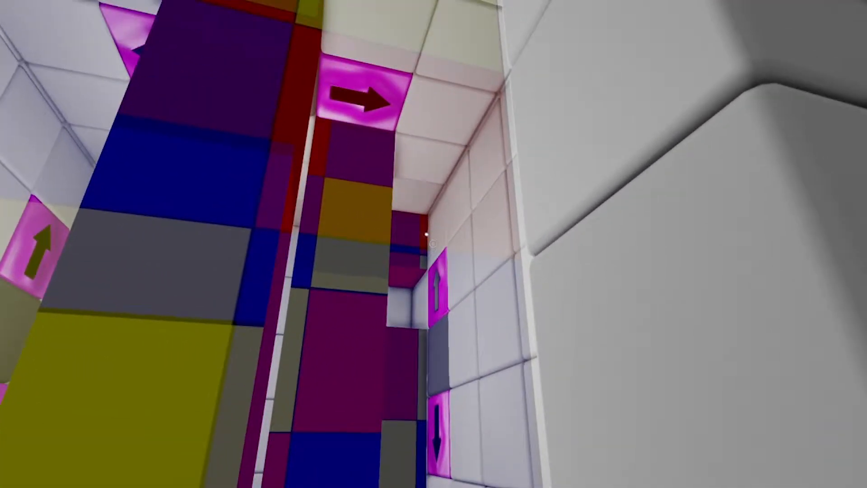
pyautogui.moveTo(433, 244)
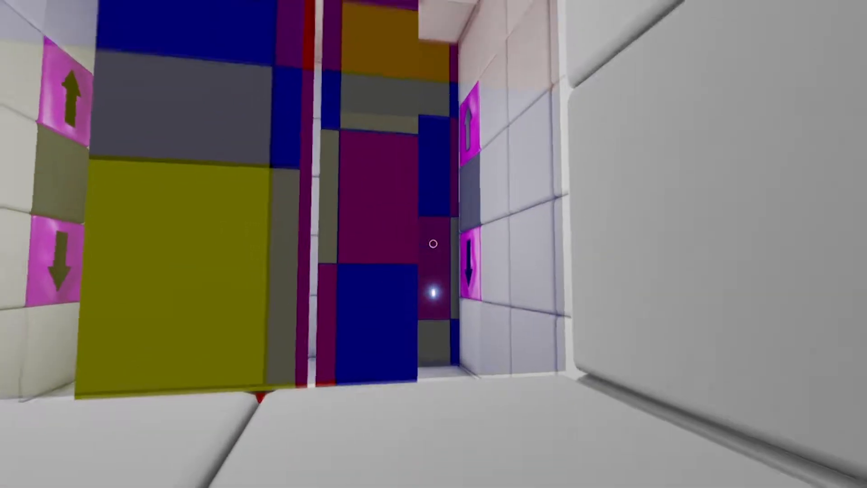
pyautogui.moveTo(434, 244)
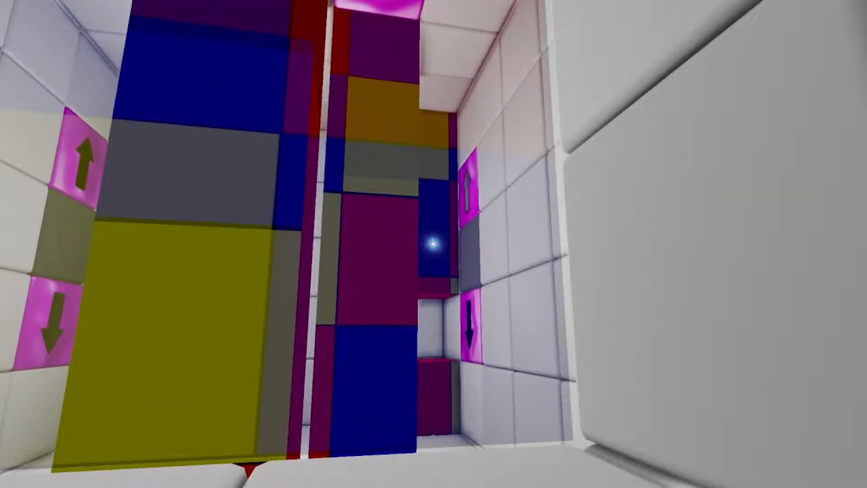
pyautogui.moveTo(433, 244)
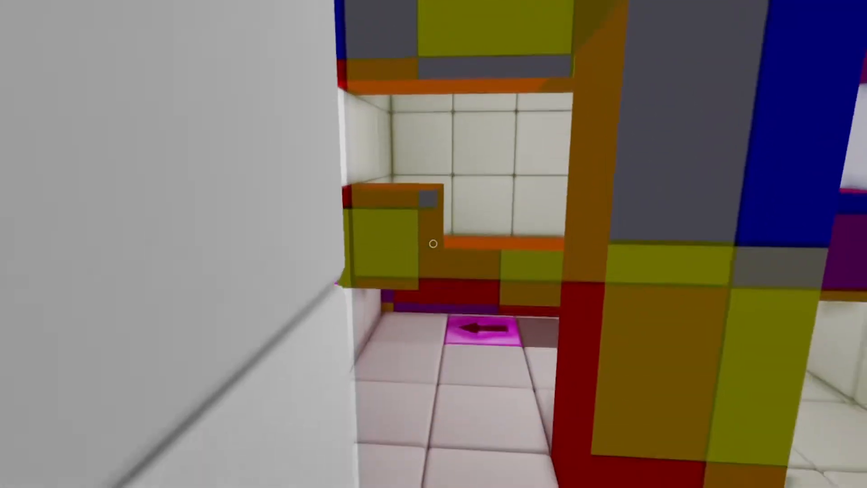
pyautogui.moveTo(433, 243)
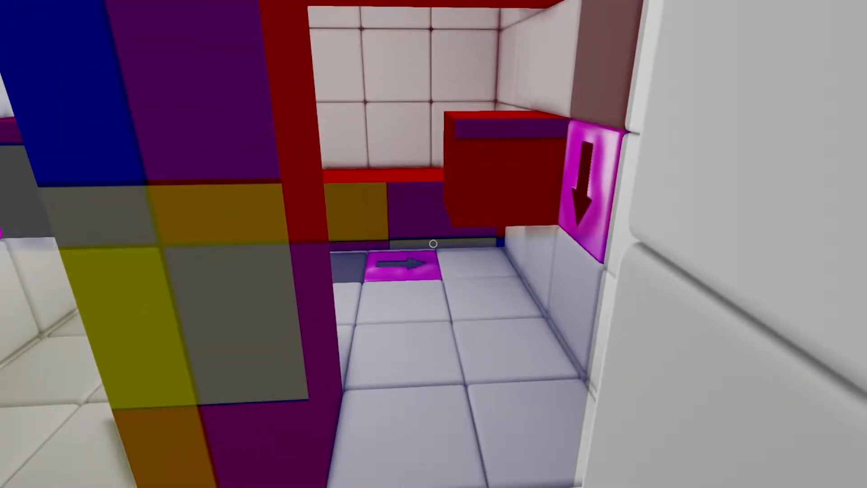
pyautogui.moveTo(434, 244)
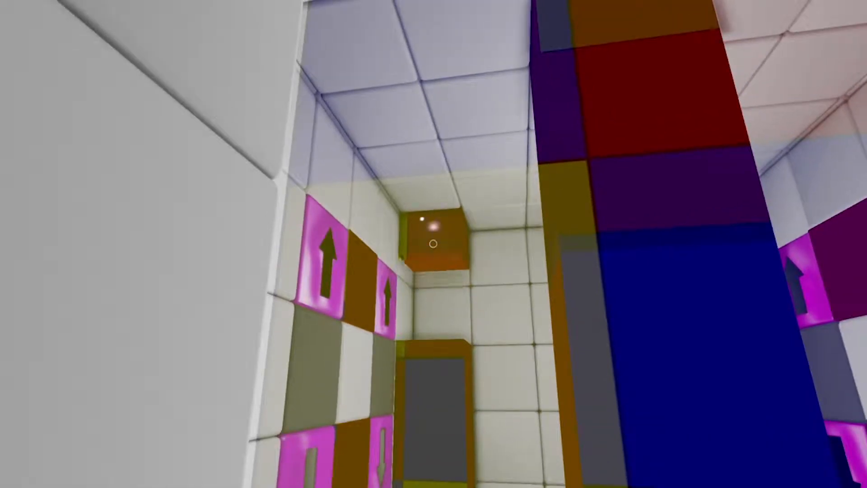
pyautogui.moveTo(433, 244)
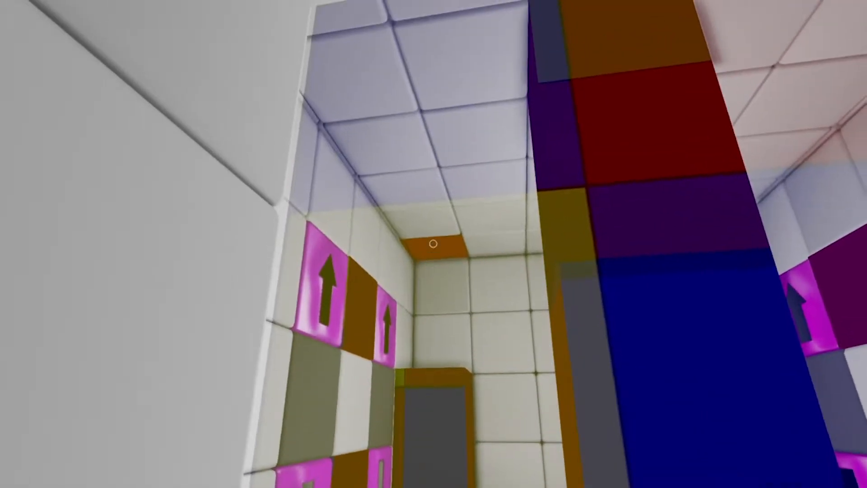
pyautogui.moveTo(433, 244)
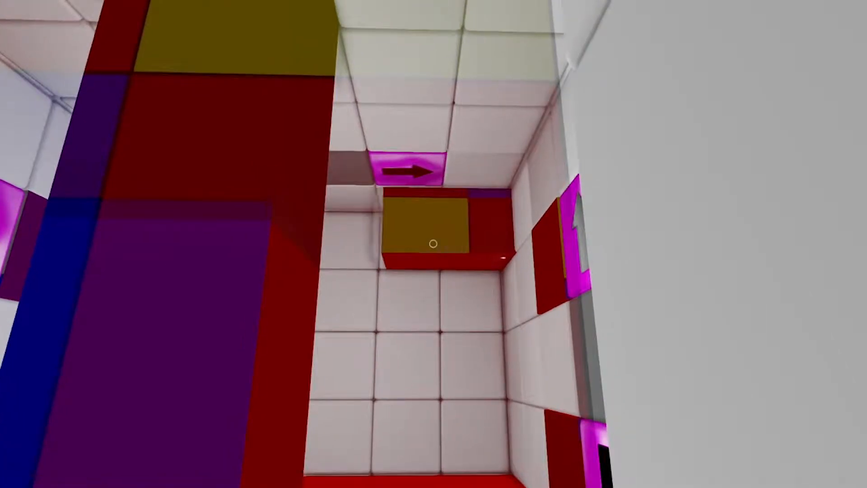
pyautogui.moveTo(433, 244)
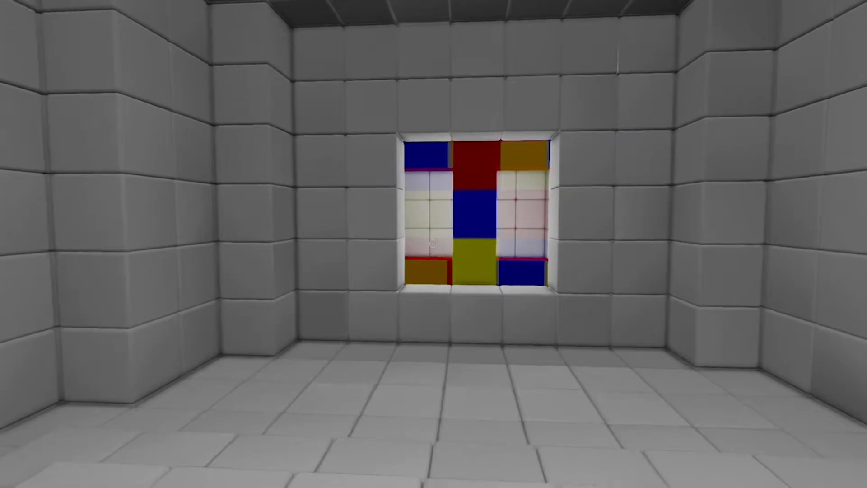
pyautogui.moveTo(433, 243)
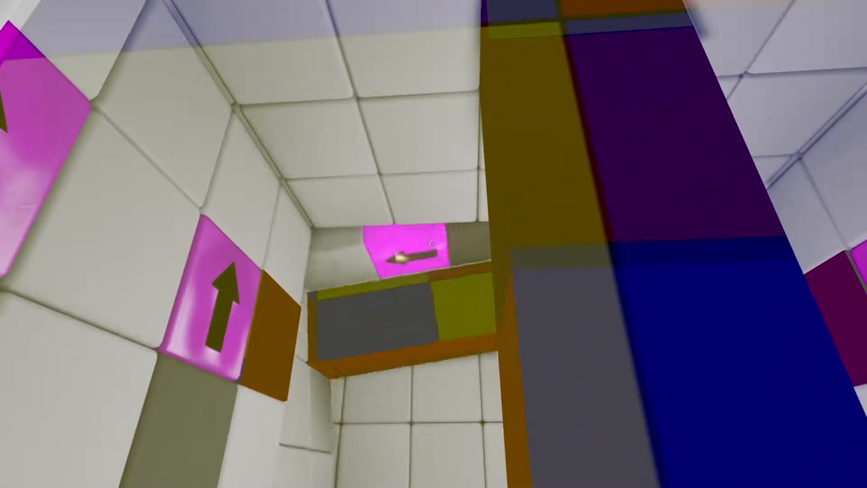
pyautogui.moveTo(433, 244)
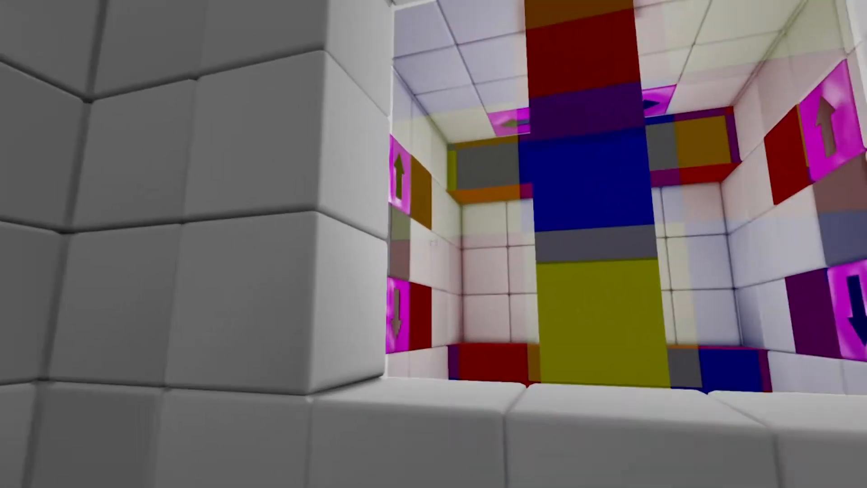
pyautogui.moveTo(434, 244)
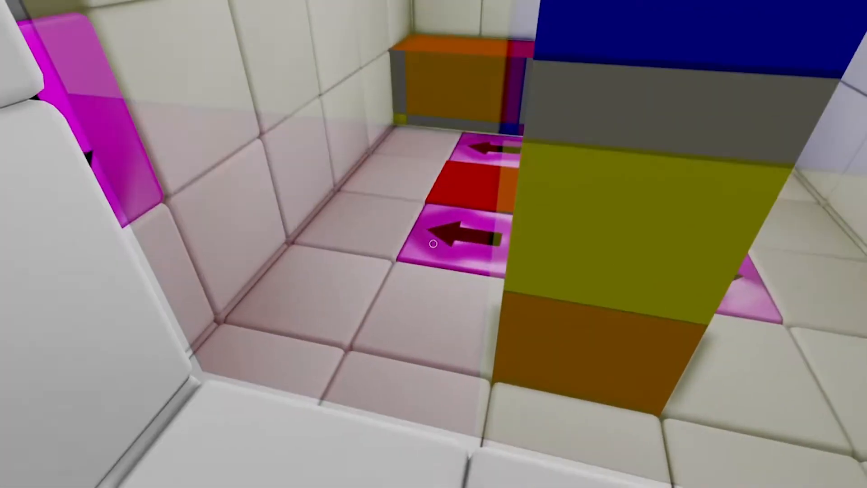
pyautogui.moveTo(433, 245)
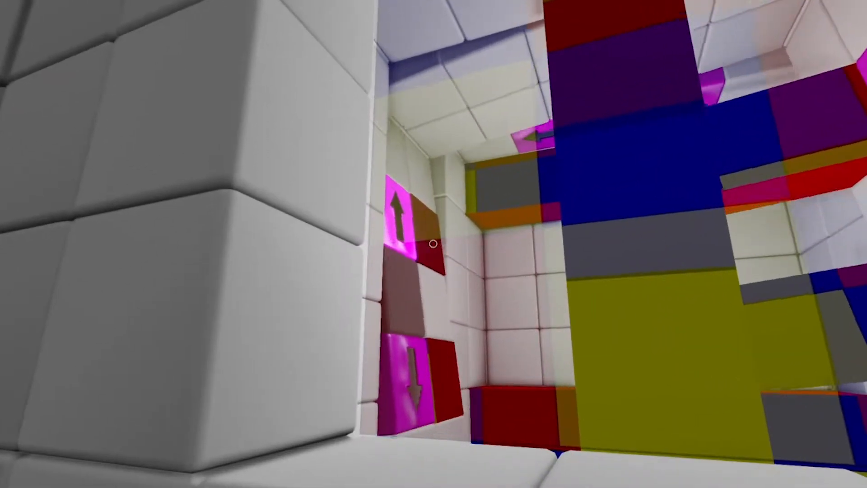
pyautogui.moveTo(434, 244)
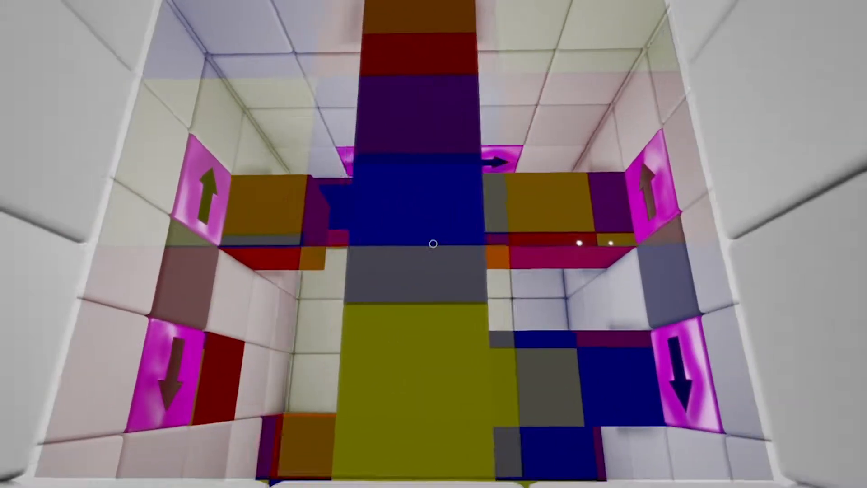
pyautogui.moveTo(434, 244)
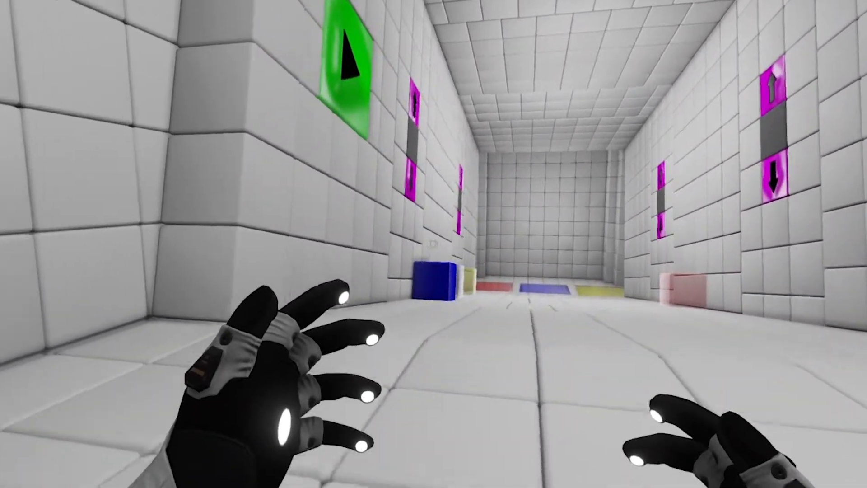
pyautogui.moveTo(433, 244)
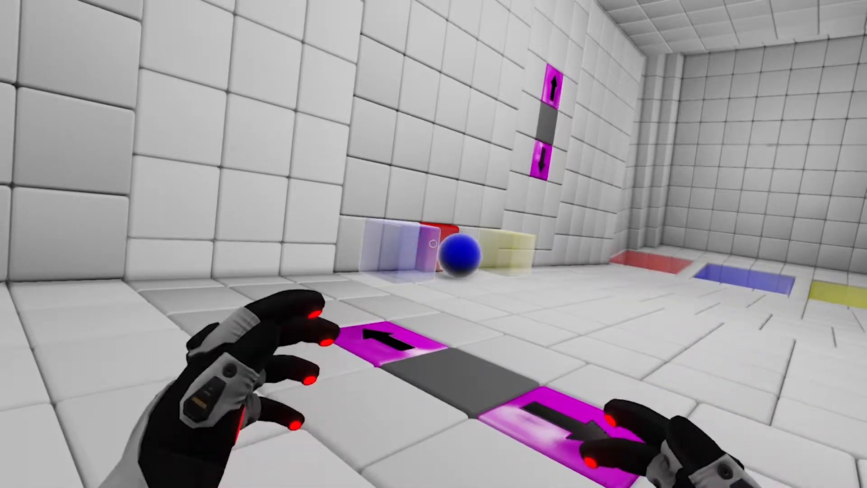
pyautogui.moveTo(433, 243)
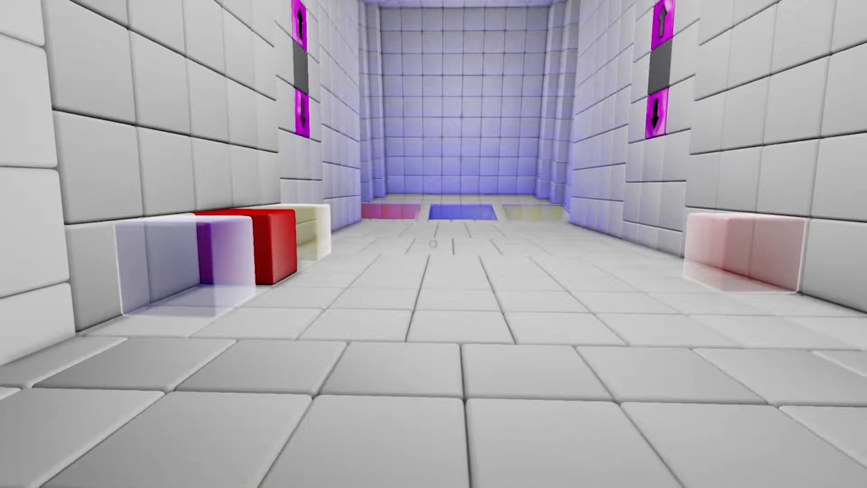
pyautogui.moveTo(434, 244)
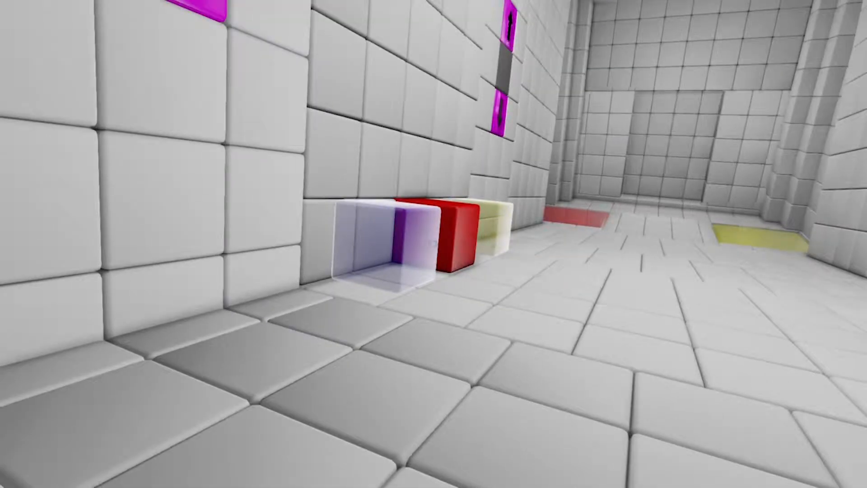
pyautogui.moveTo(434, 243)
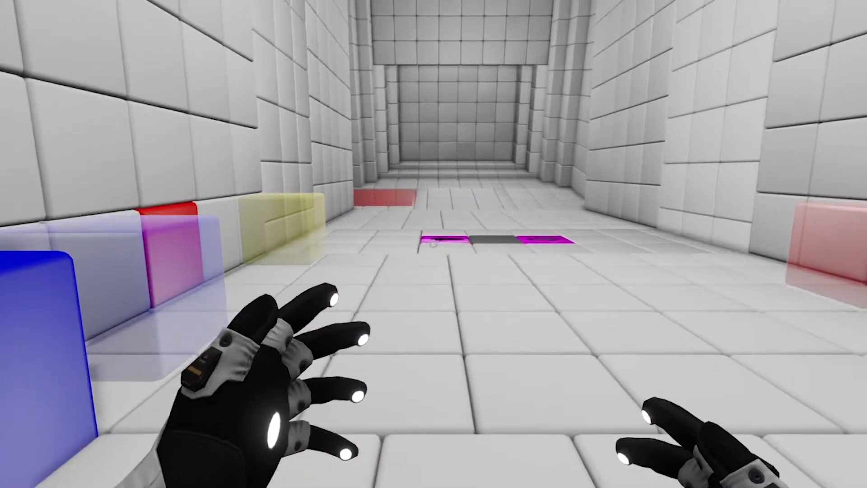
pyautogui.moveTo(433, 244)
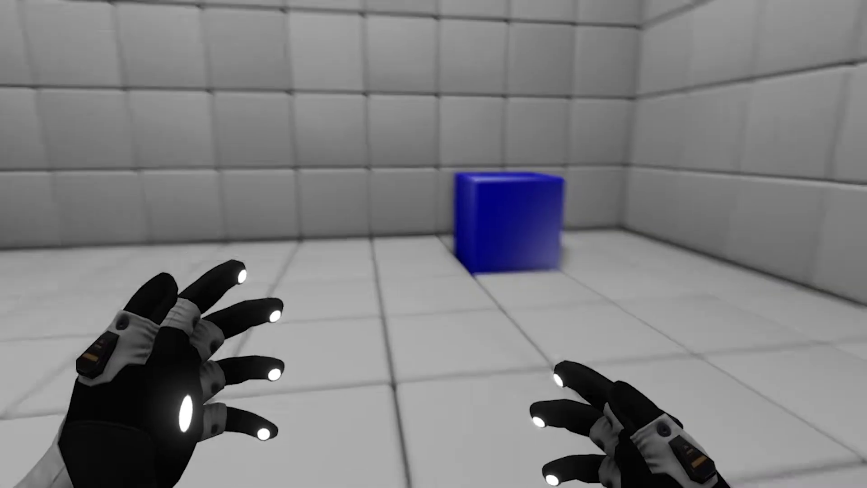
pyautogui.moveTo(433, 243)
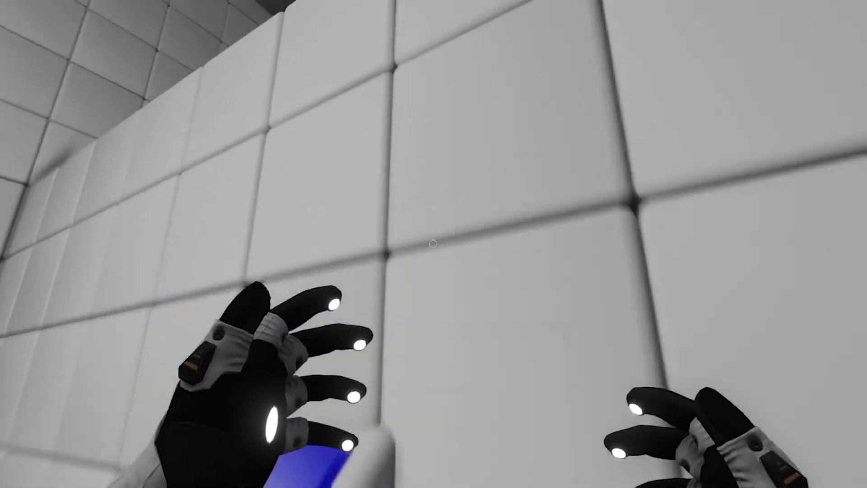
pyautogui.moveTo(433, 244)
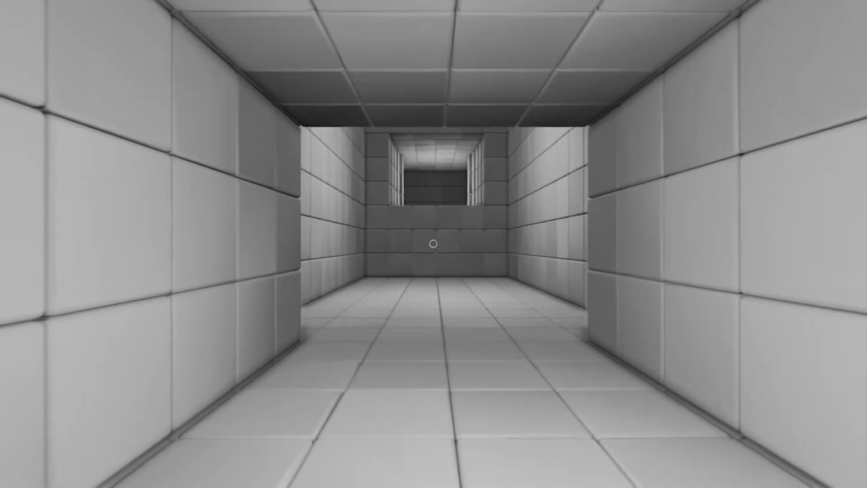
# Step: Walk to the corridor's end wall, get over it, and enter the magenta-and-green panelled room
pyautogui.press('w')
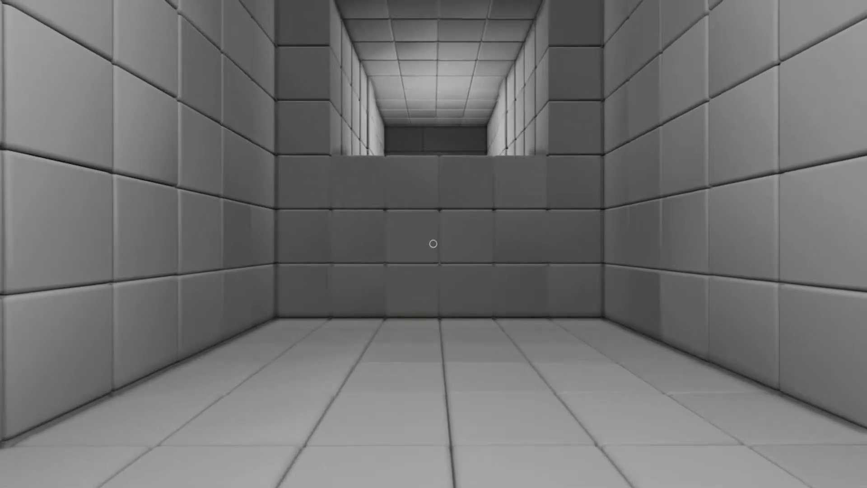
pyautogui.press('w')
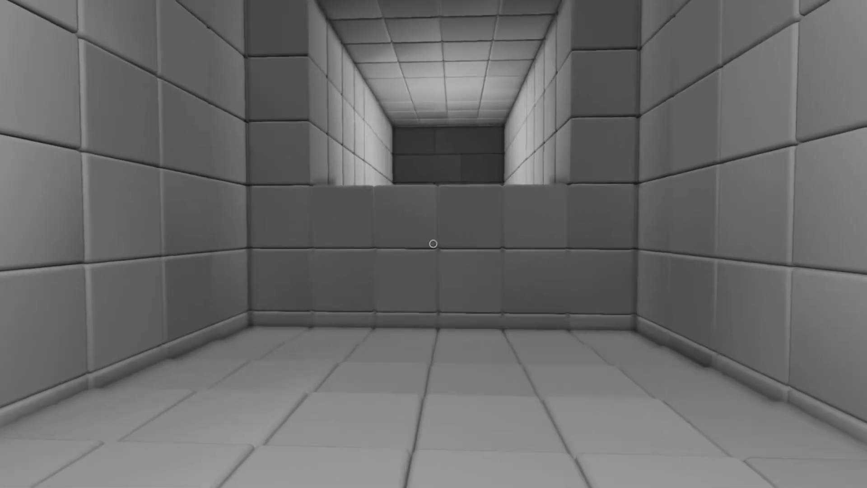
pyautogui.press('w')
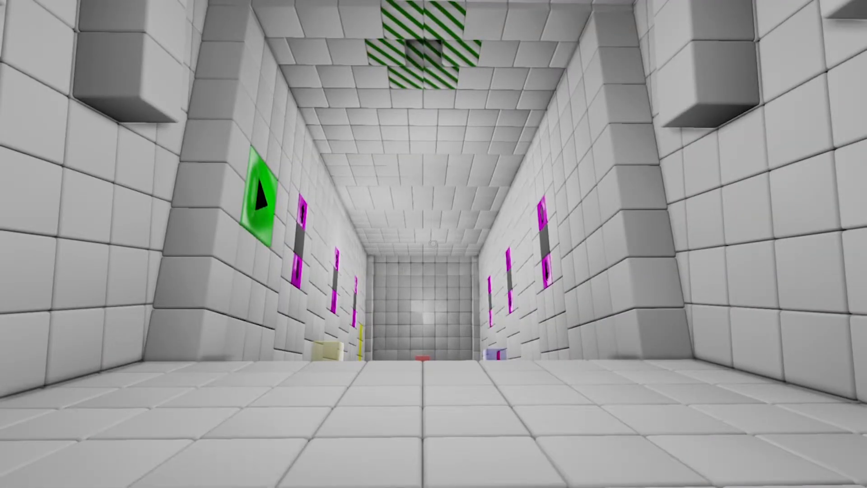
pyautogui.press('w')
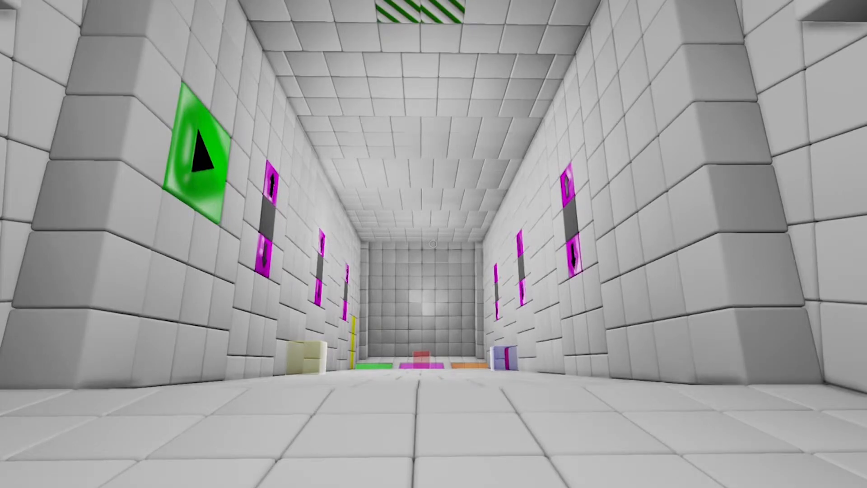